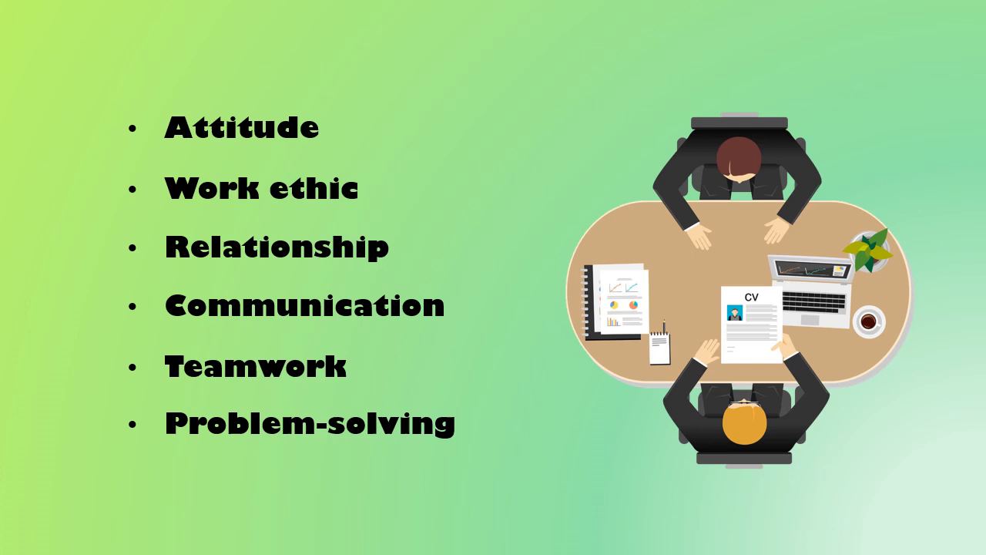
{"action": "key", "text": "right"}
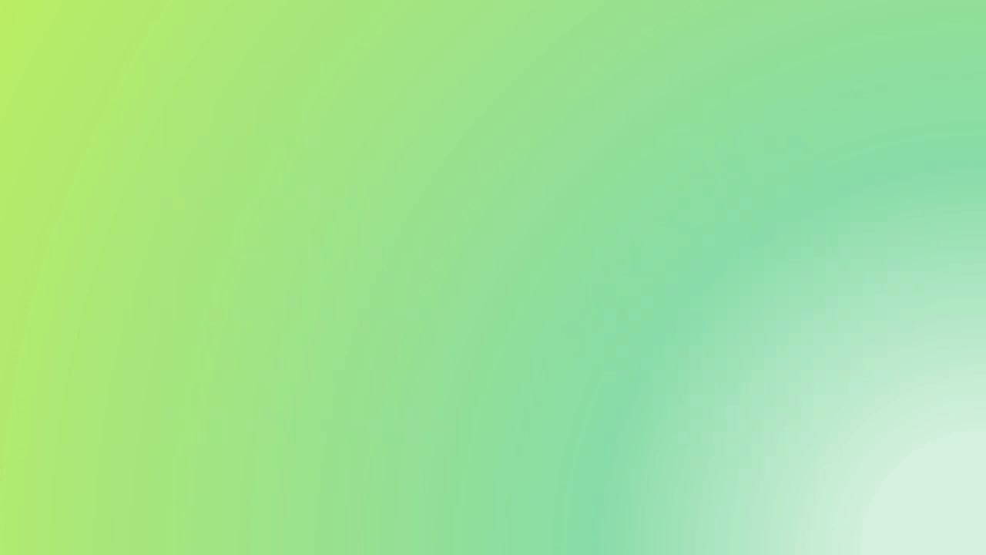